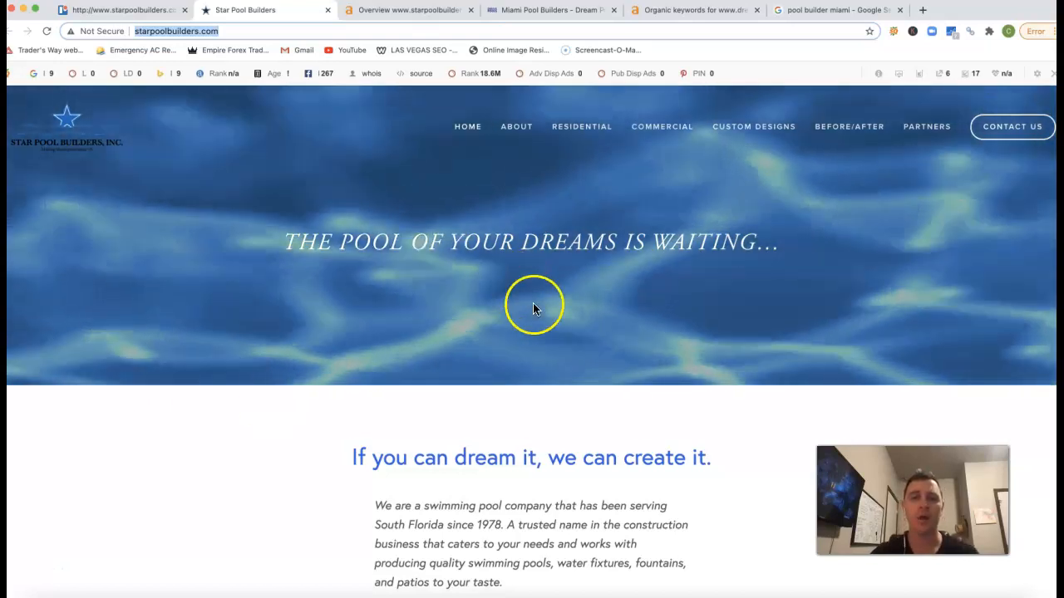
Review the Star Pool Builders homepage from its hero banner down to the Squarespace footer.
scroll(down, 3)
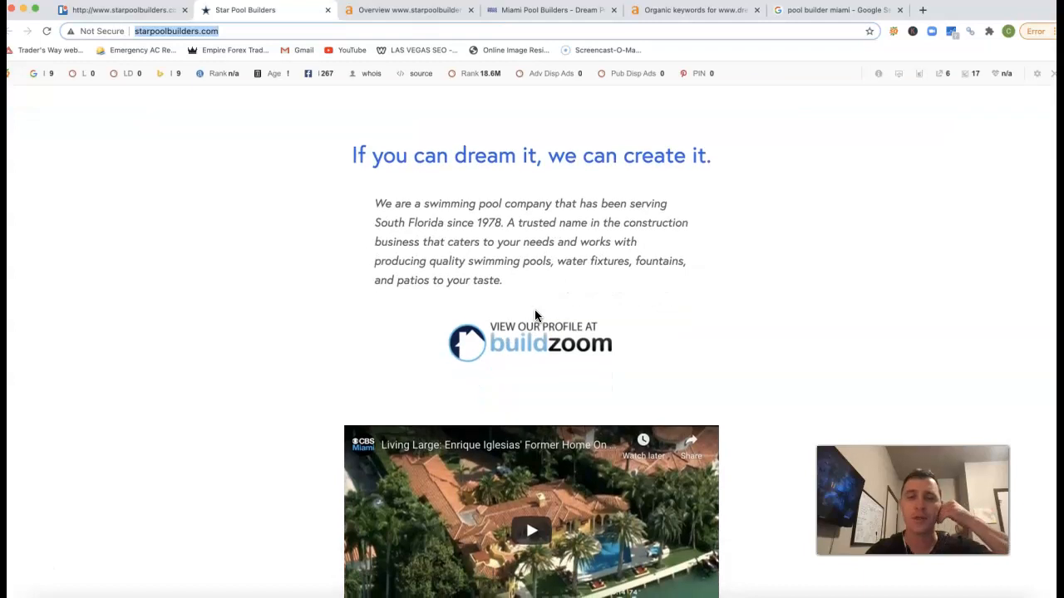
scroll(down, 3)
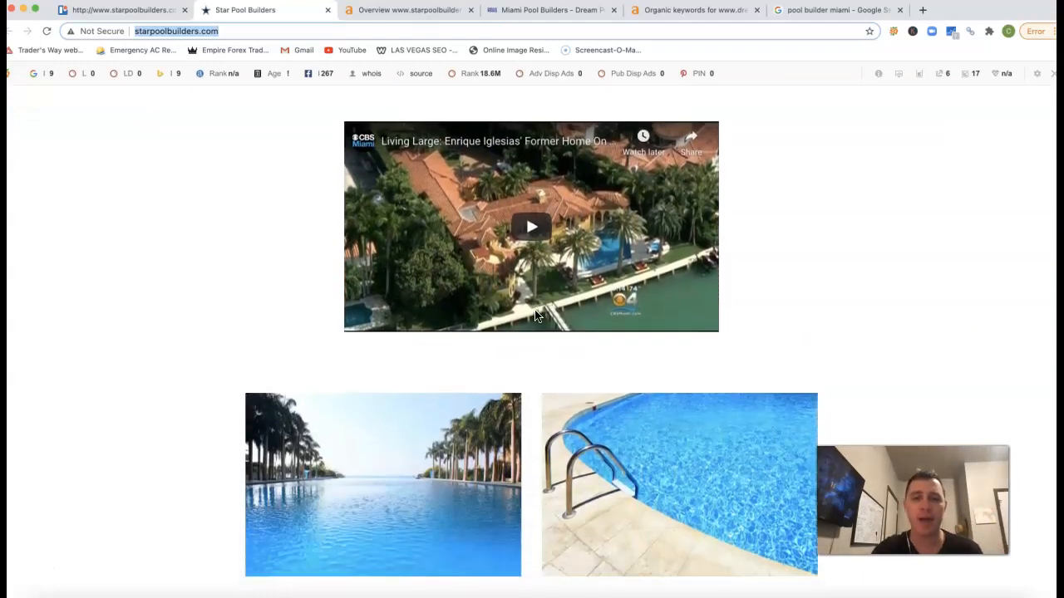
scroll(down, 3)
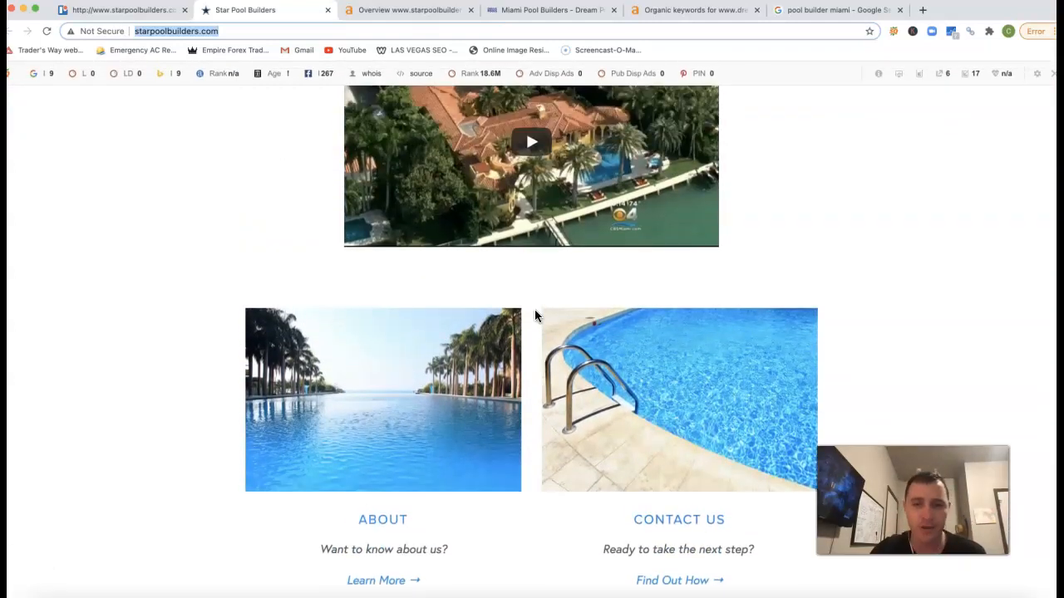
scroll(up, 3)
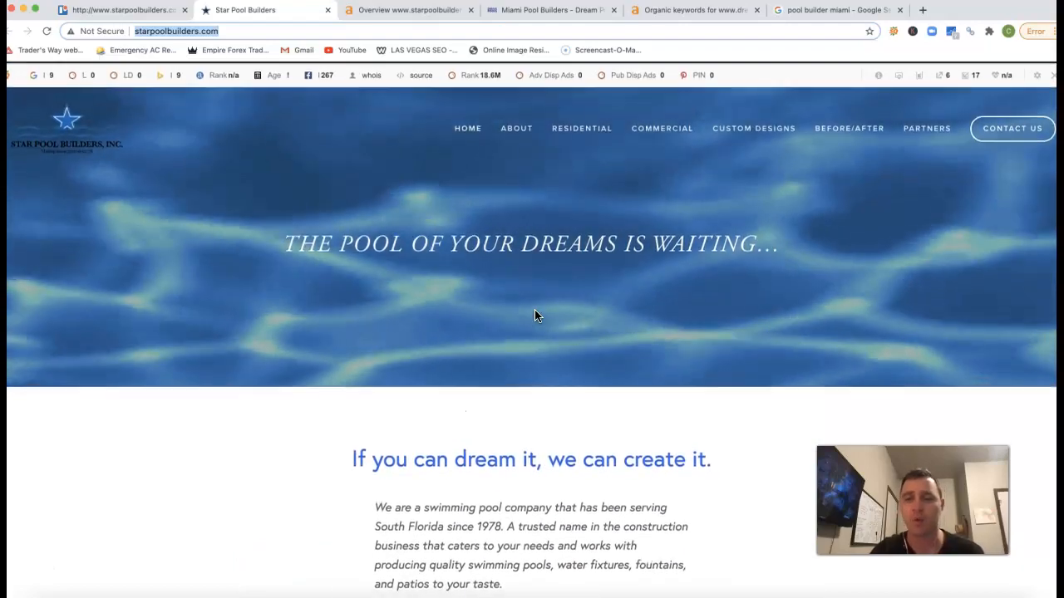
scroll(down, 3)
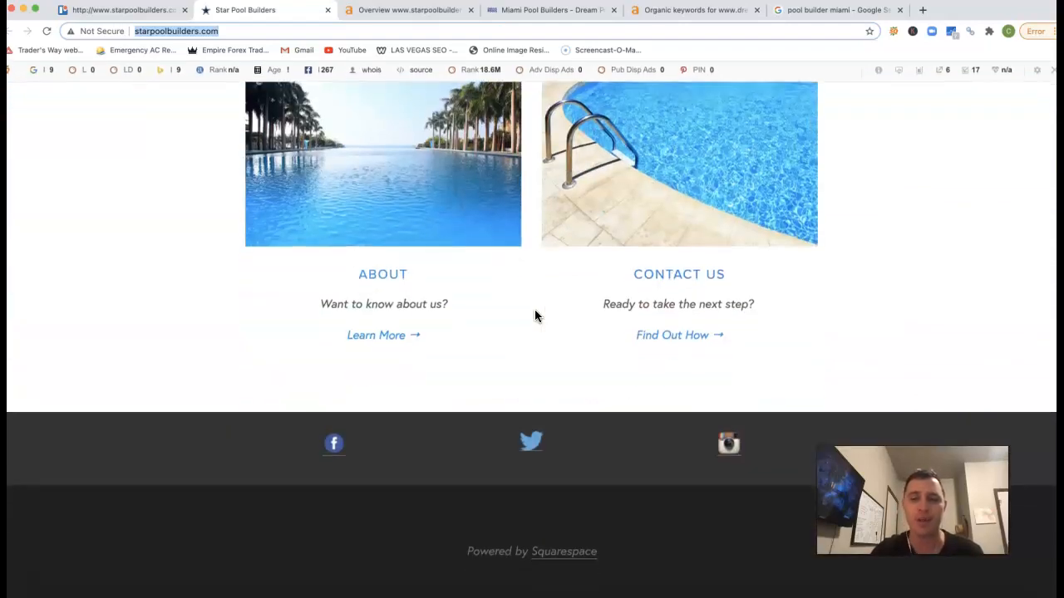
scroll(down, 3)
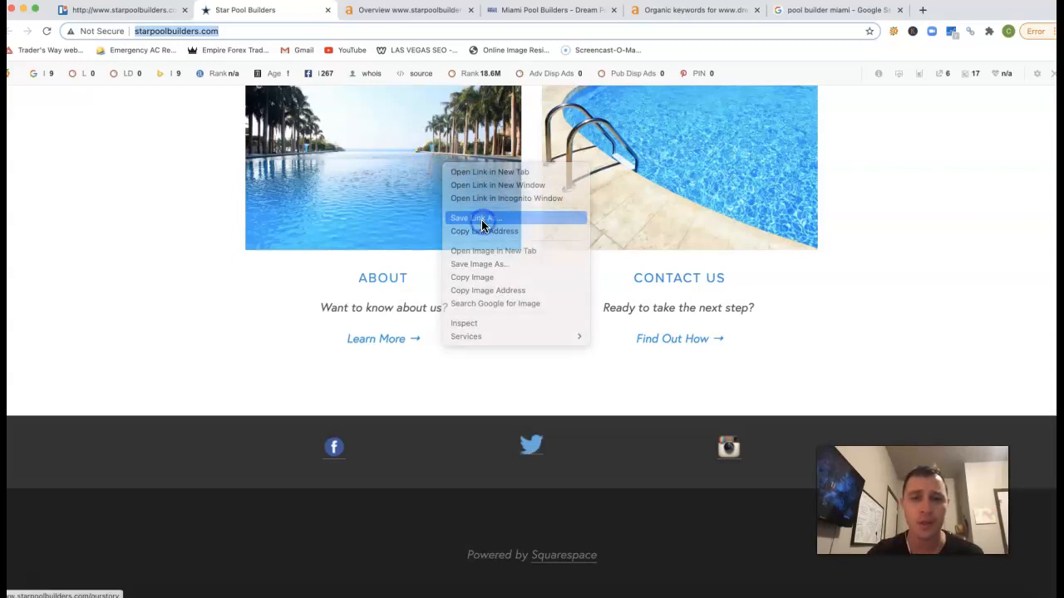
Start saving the About image's linked page, then cancel the save dialog.
click(474, 217)
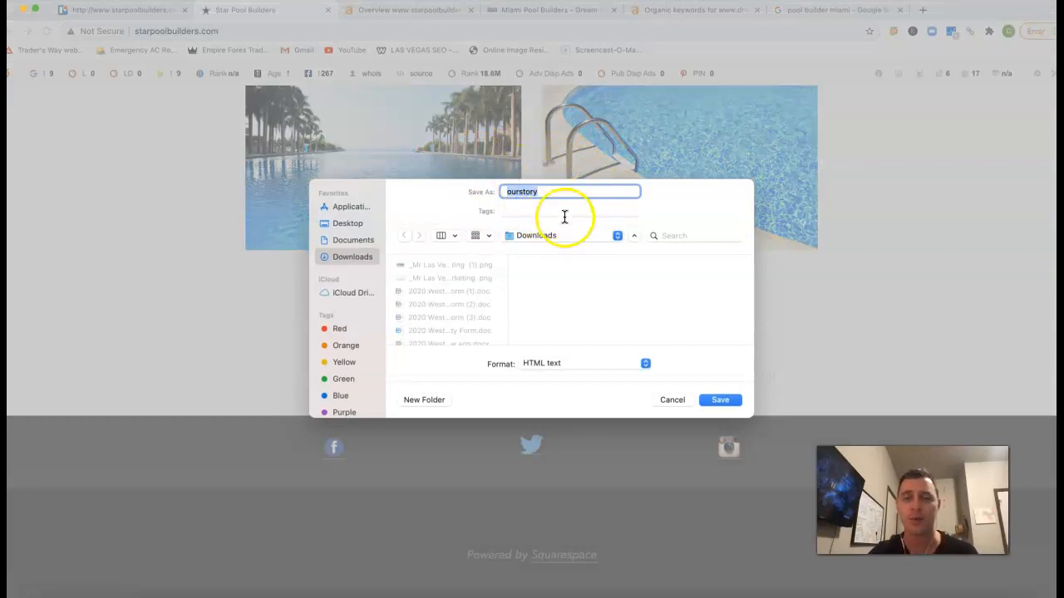
click(672, 400)
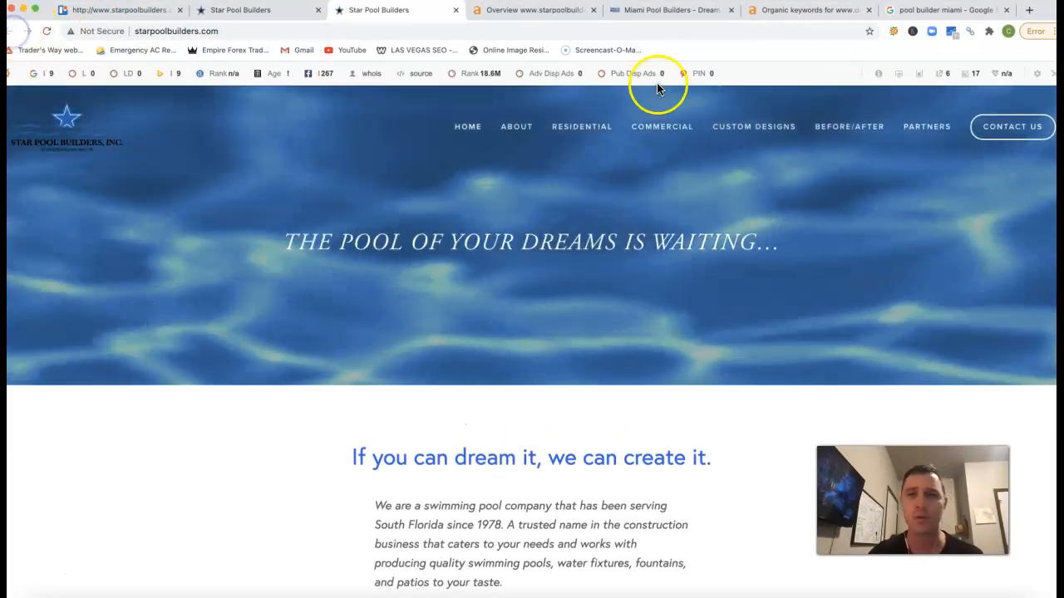
Bring up the Google results for 'pool builder miami' with local pool contractors.
click(948, 9)
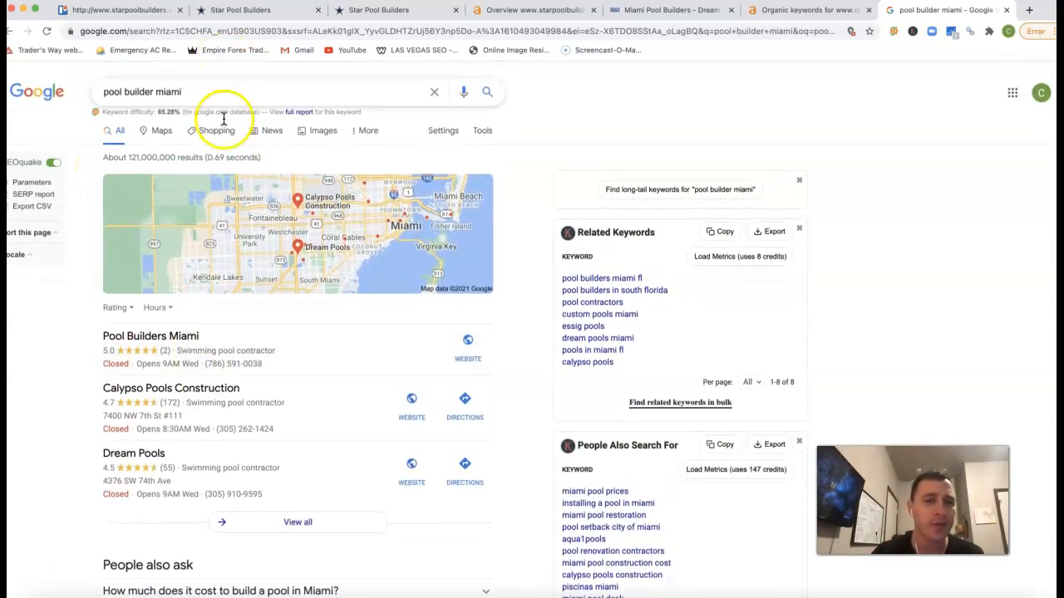
scroll(down, 3)
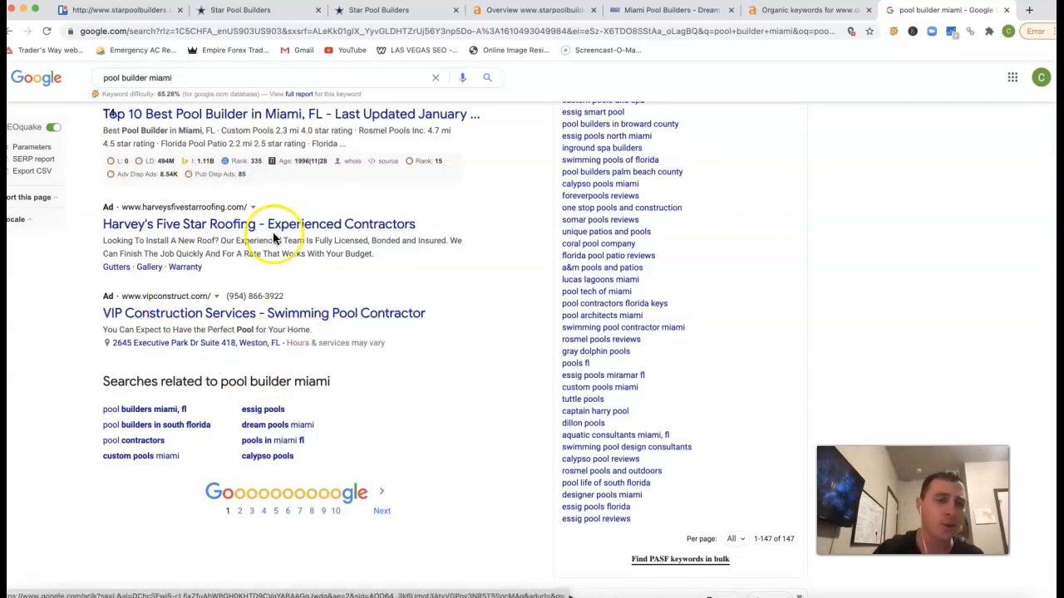
scroll(down, 3)
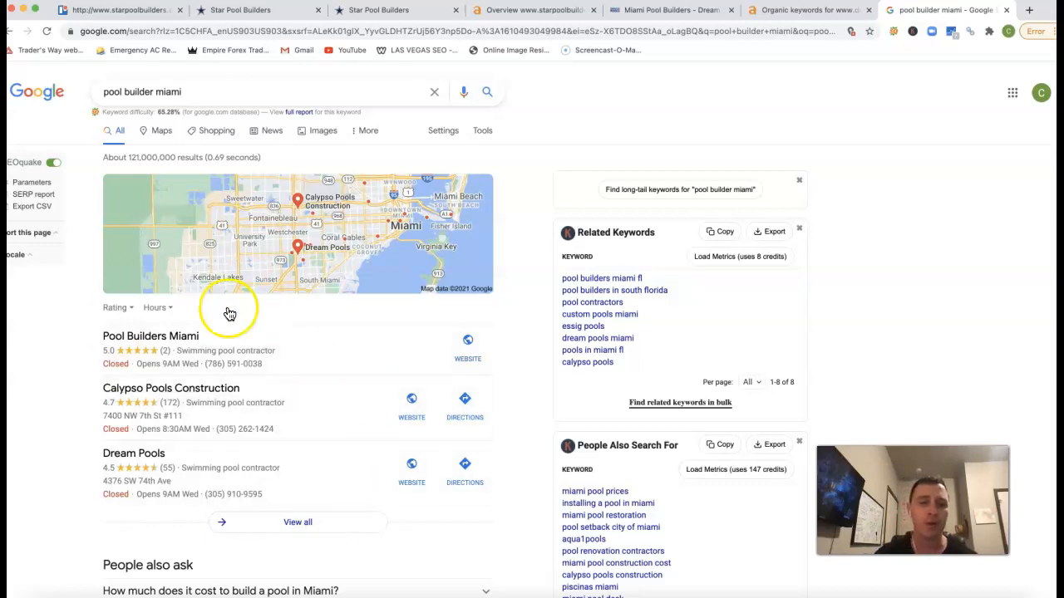
mouse_move(286, 557)
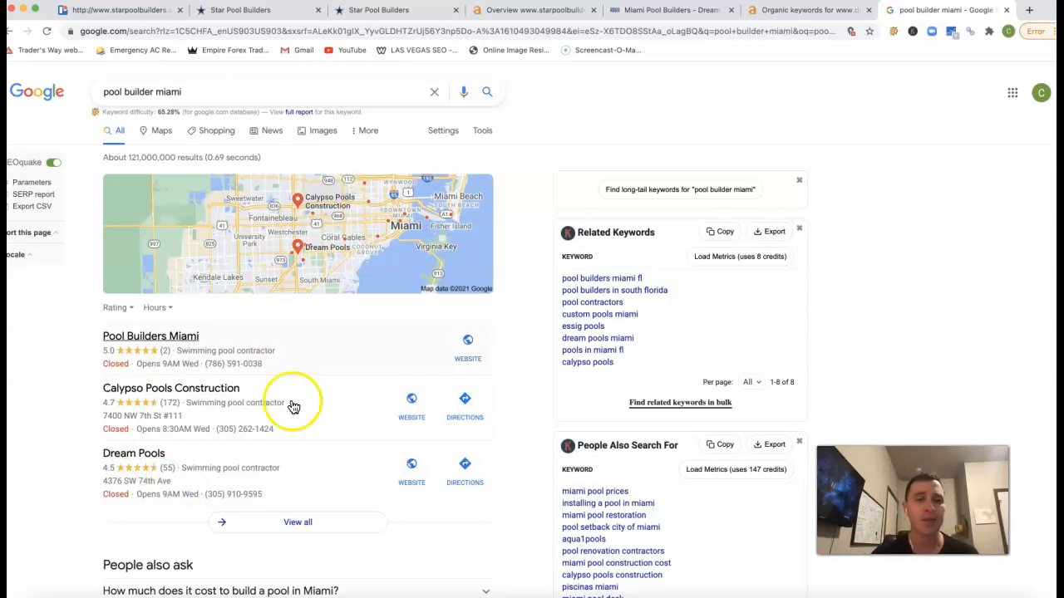
Scan the organic listings such as Dream Pools and Houzz, then return to Star Pool Builders.
scroll(down, 3)
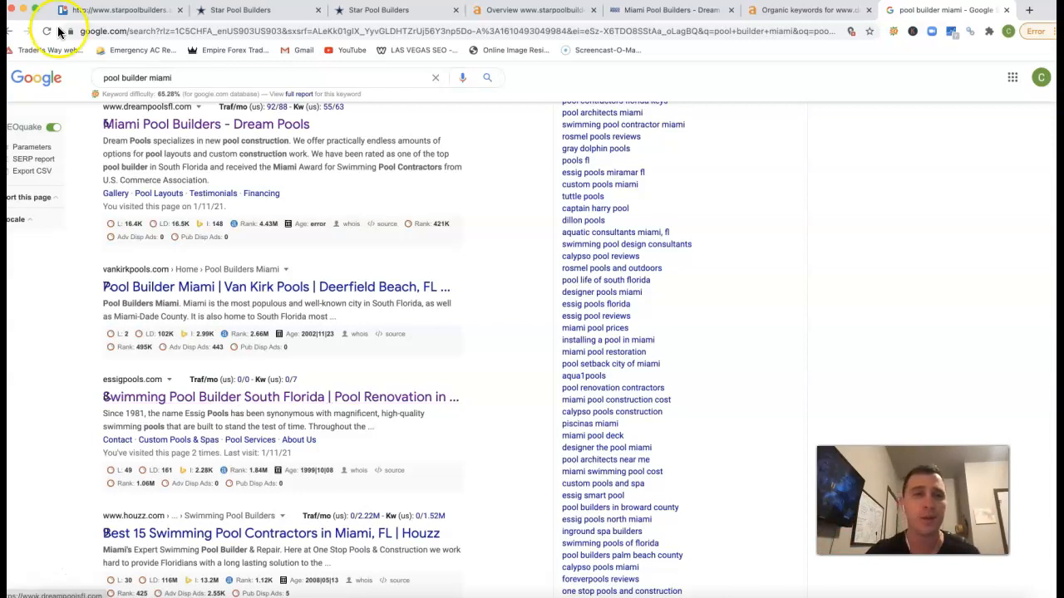
click(249, 10)
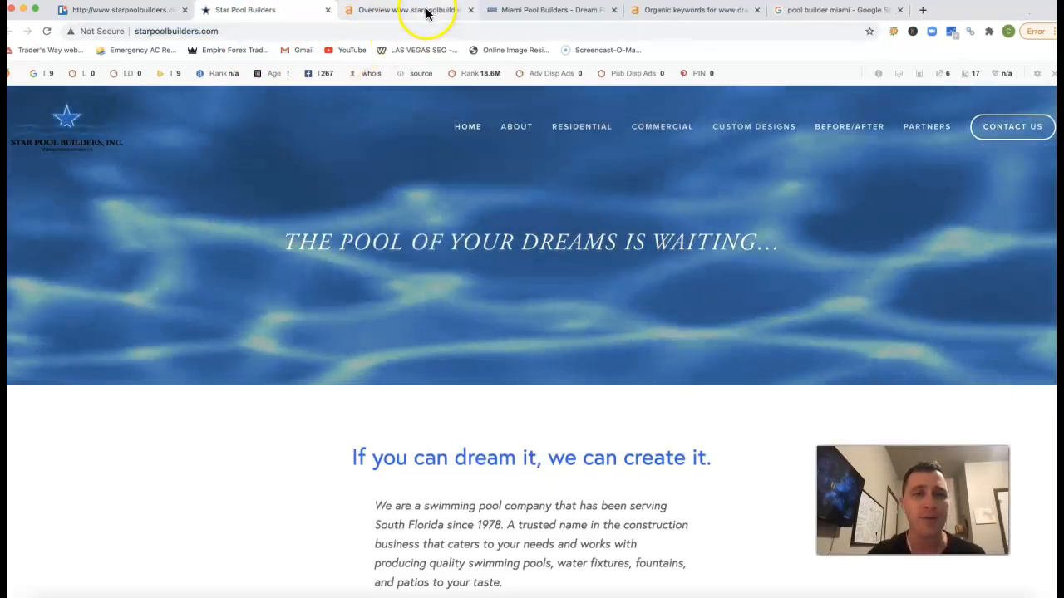
click(407, 10)
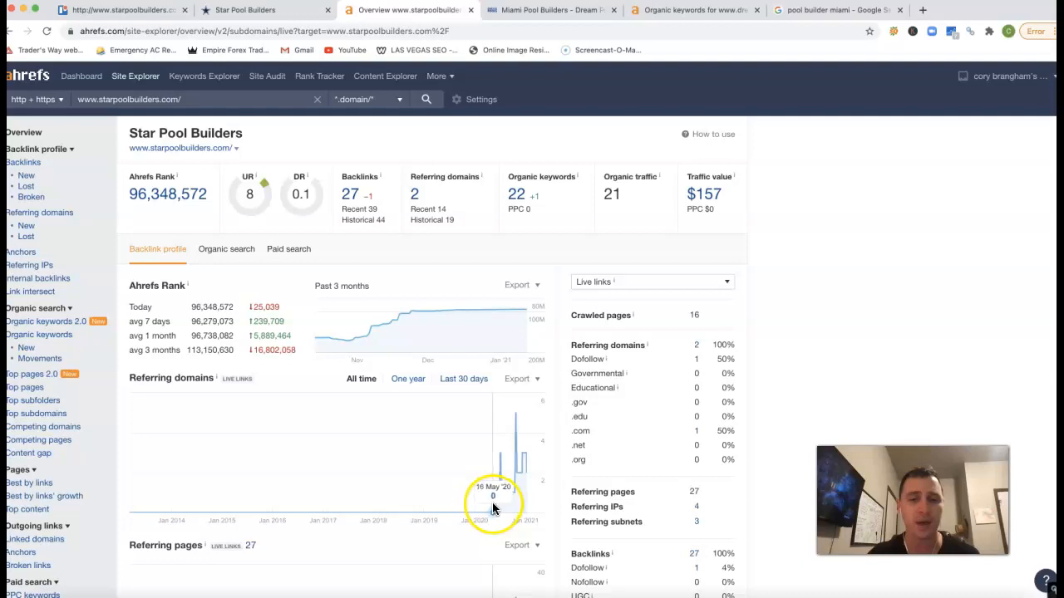
mouse_move(495, 438)
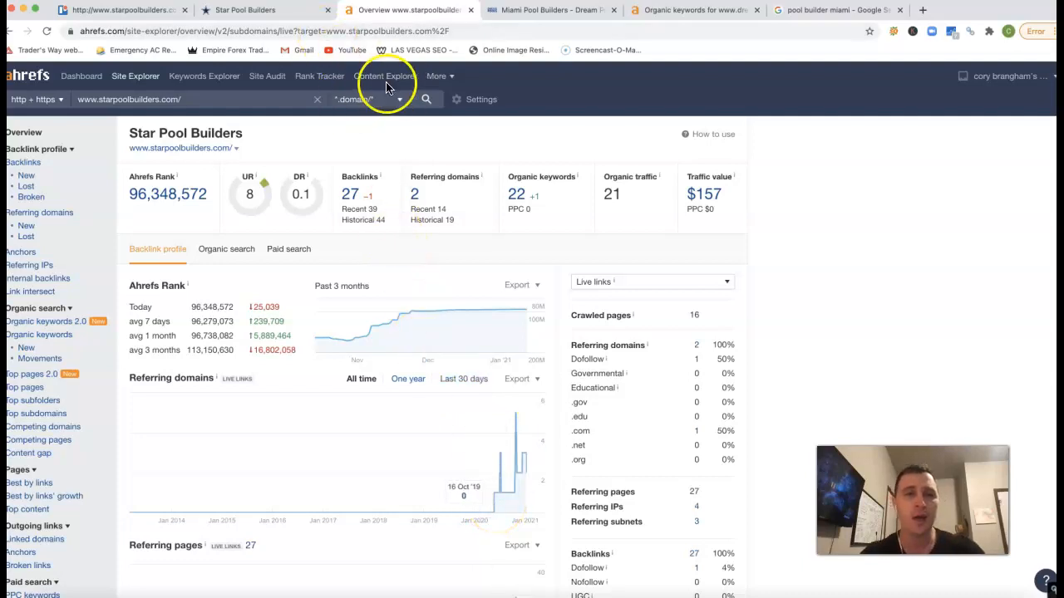
mouse_move(436, 237)
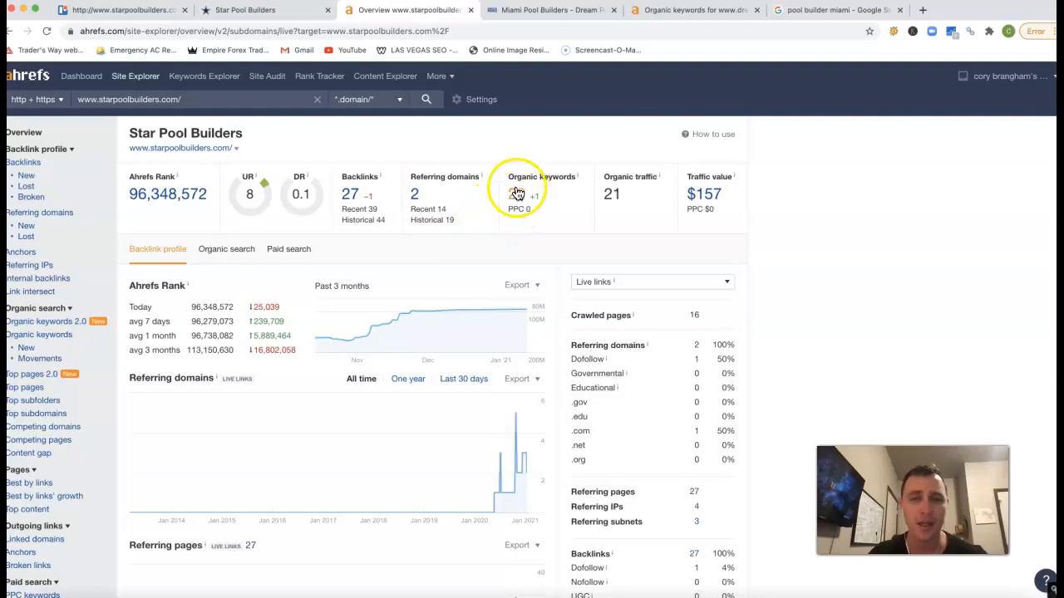
mouse_move(651, 220)
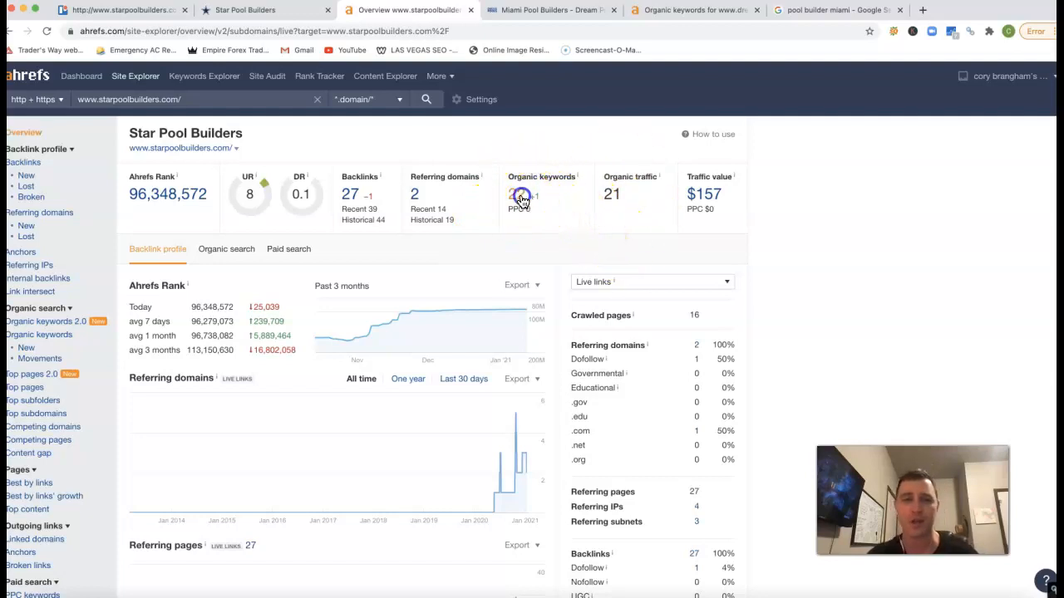
click(522, 194)
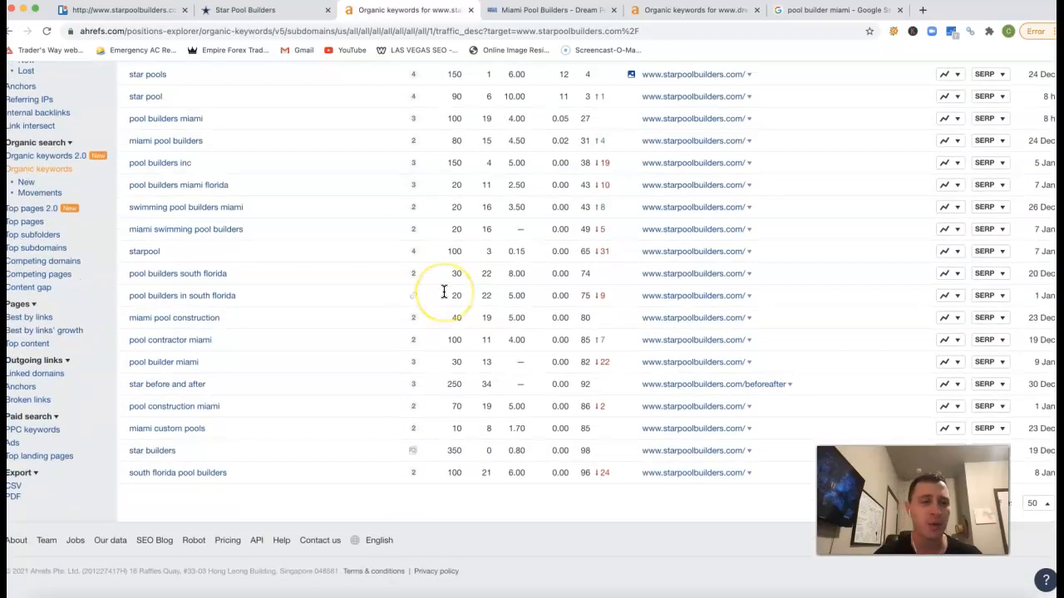
scroll(up, 3)
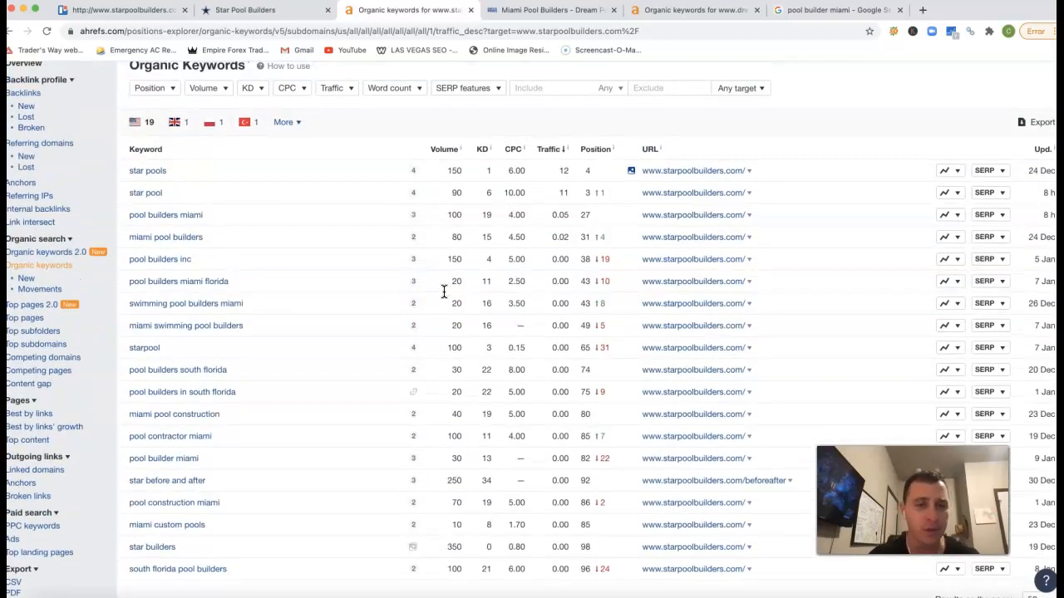
mouse_move(174, 123)
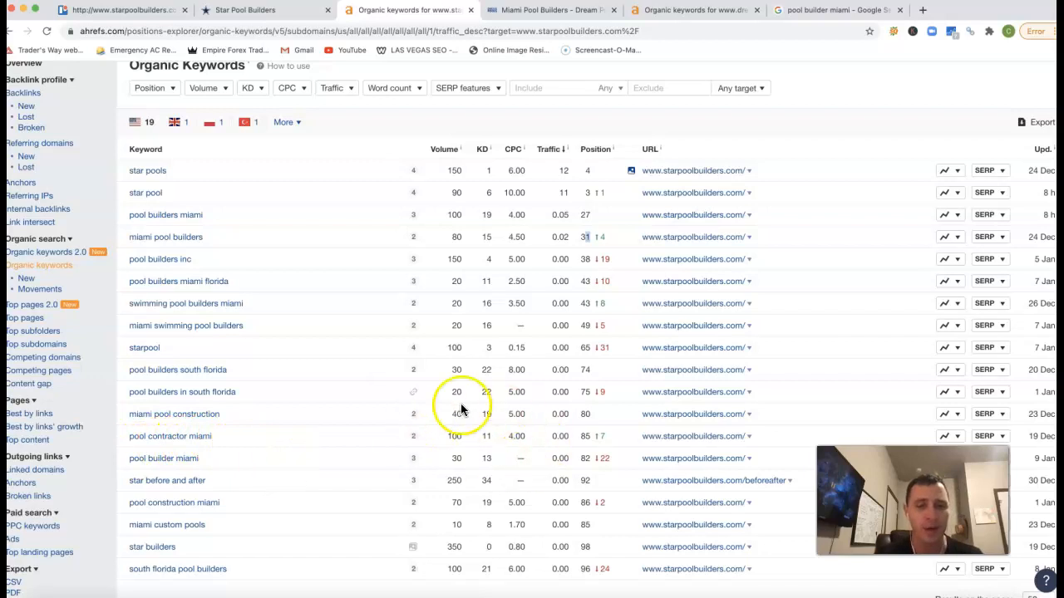
mouse_move(574, 437)
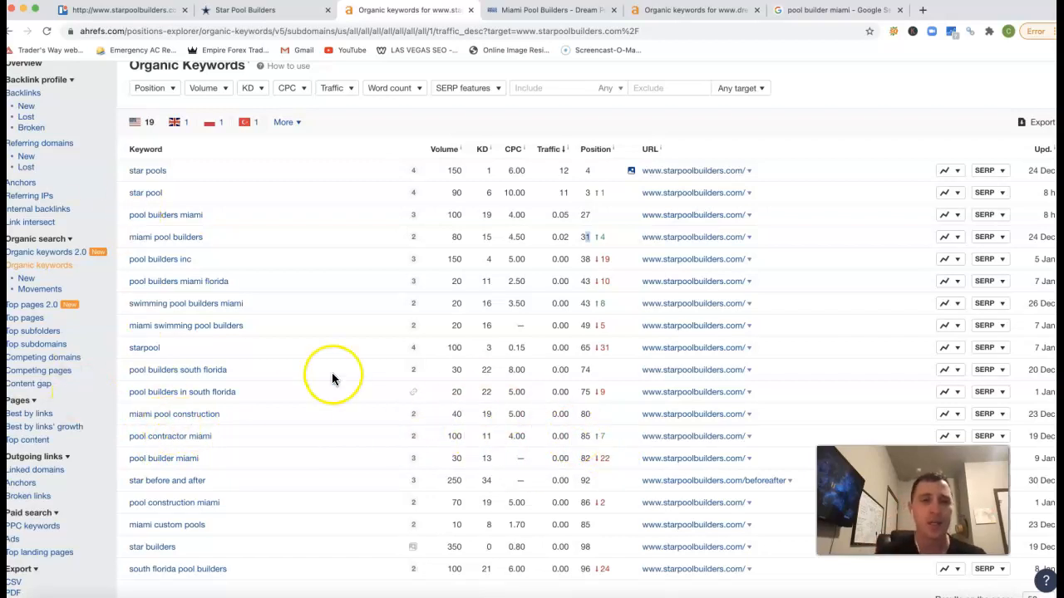
Skim the Dream Pools homepage, then view dreampoolsfl.com's 560 US organic keywords in Ahrefs.
click(549, 10)
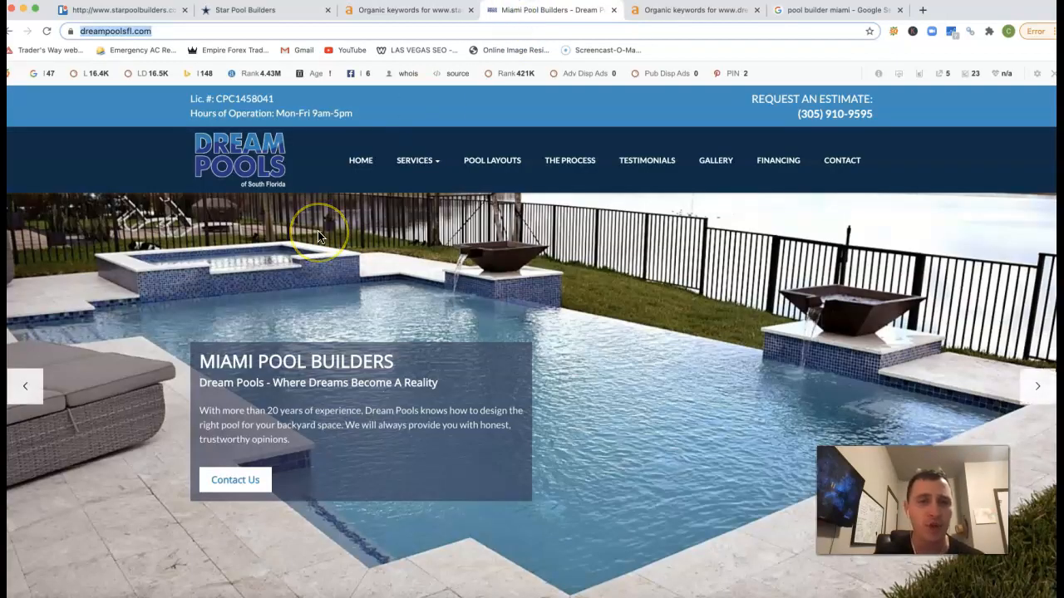
mouse_move(198, 202)
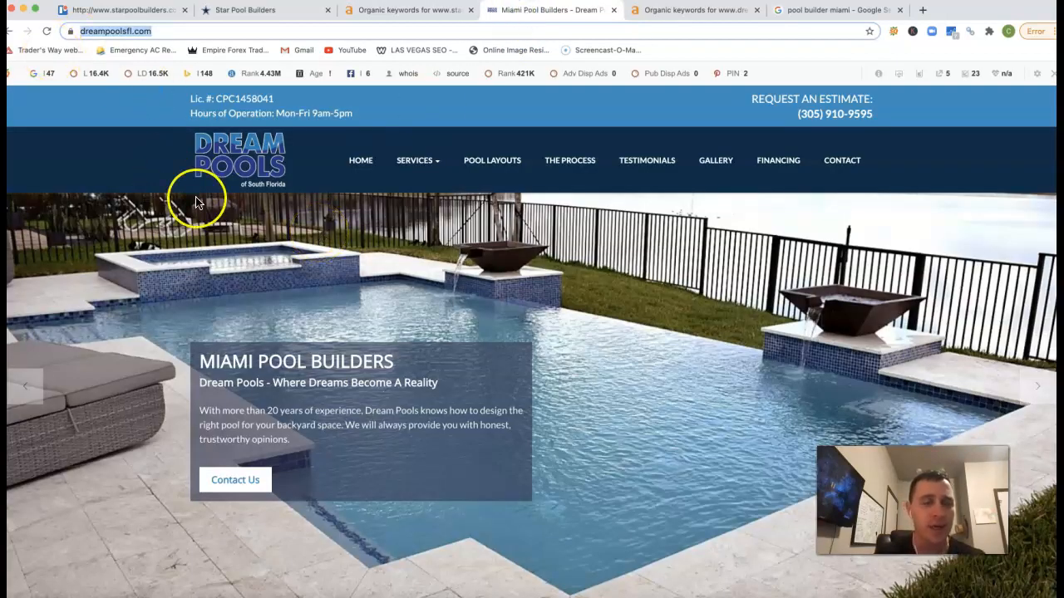
scroll(down, 3)
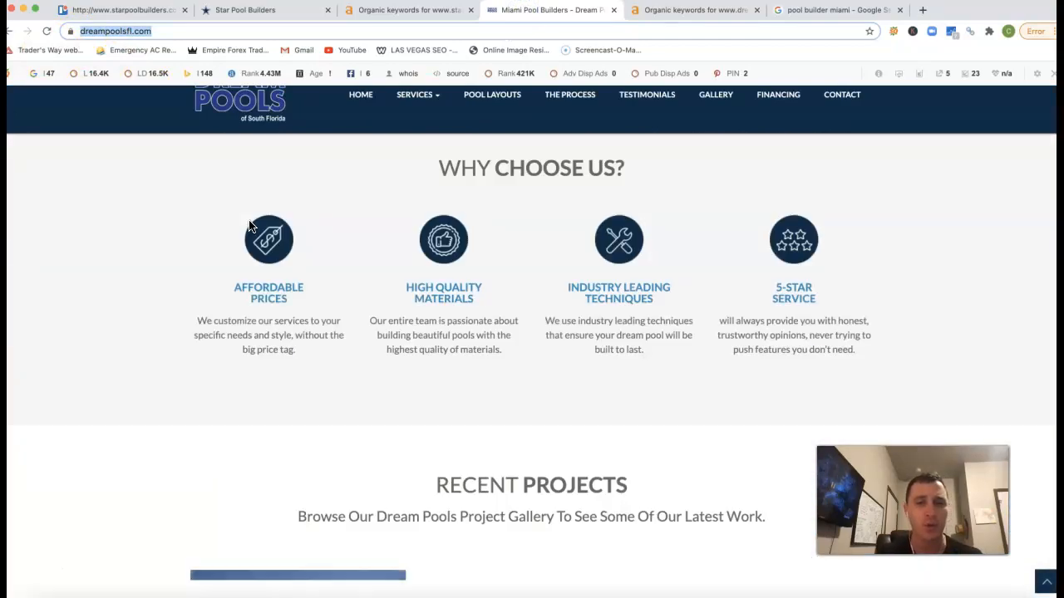
scroll(up, 3)
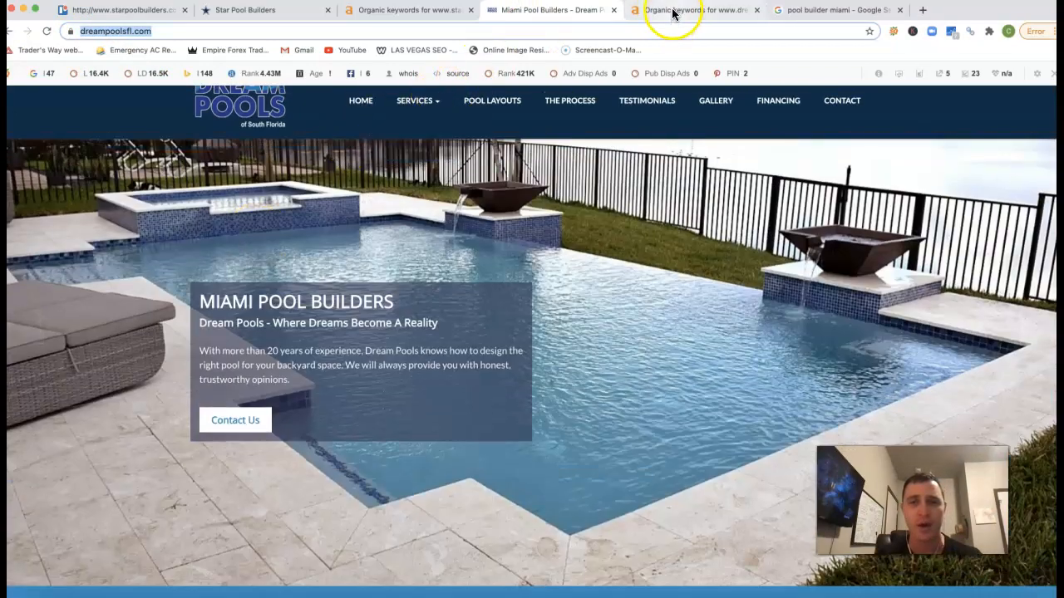
click(696, 10)
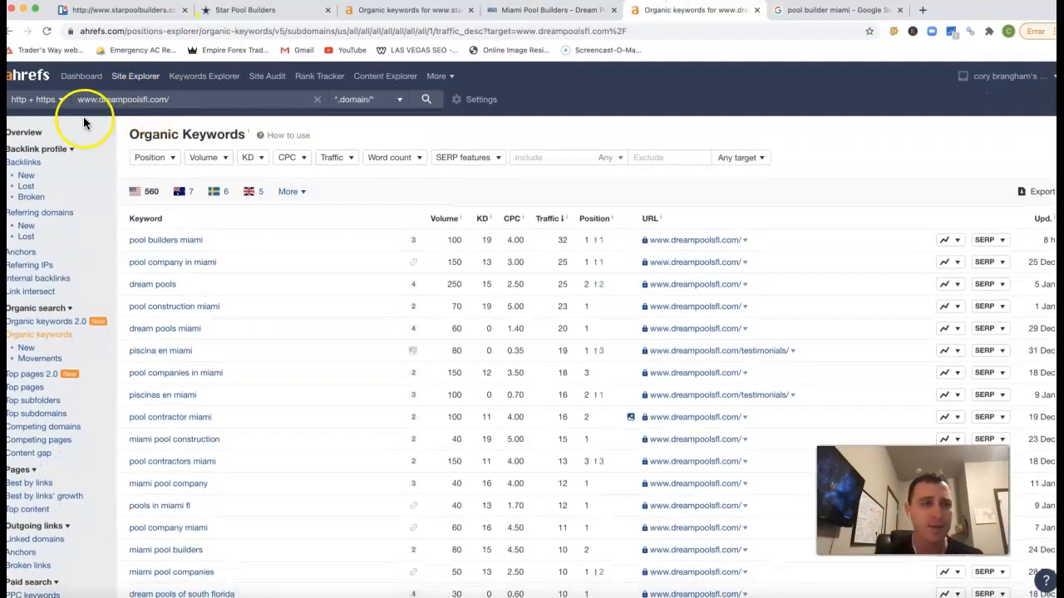
click(18, 132)
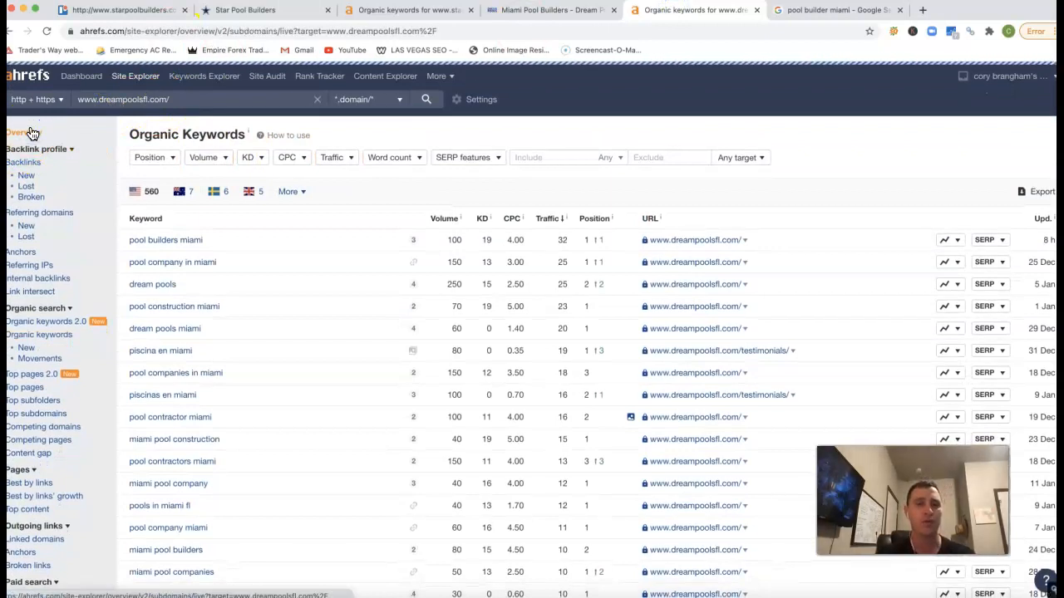
click(17, 132)
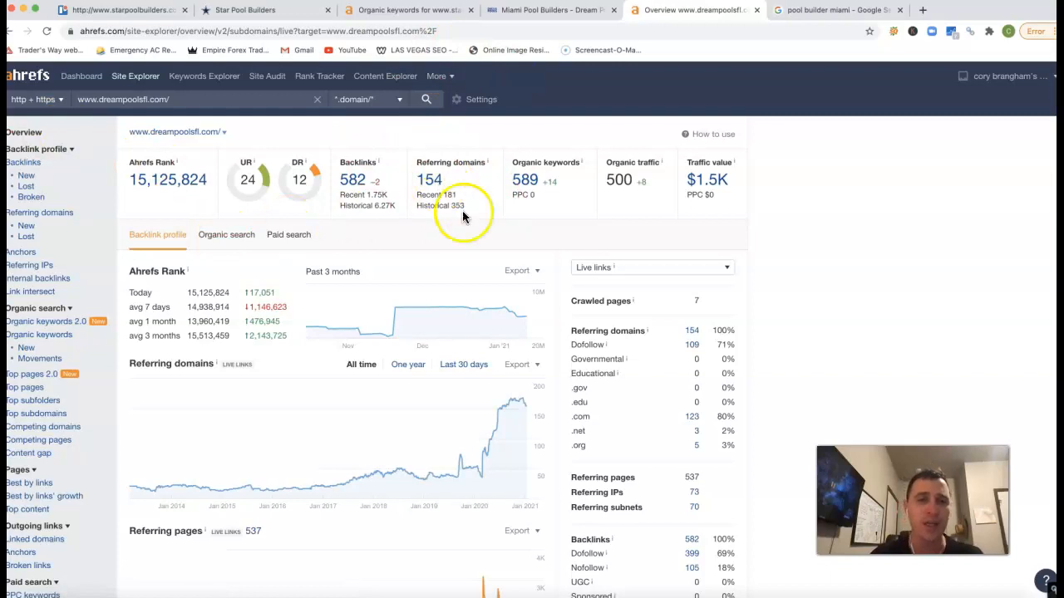
mouse_move(394, 224)
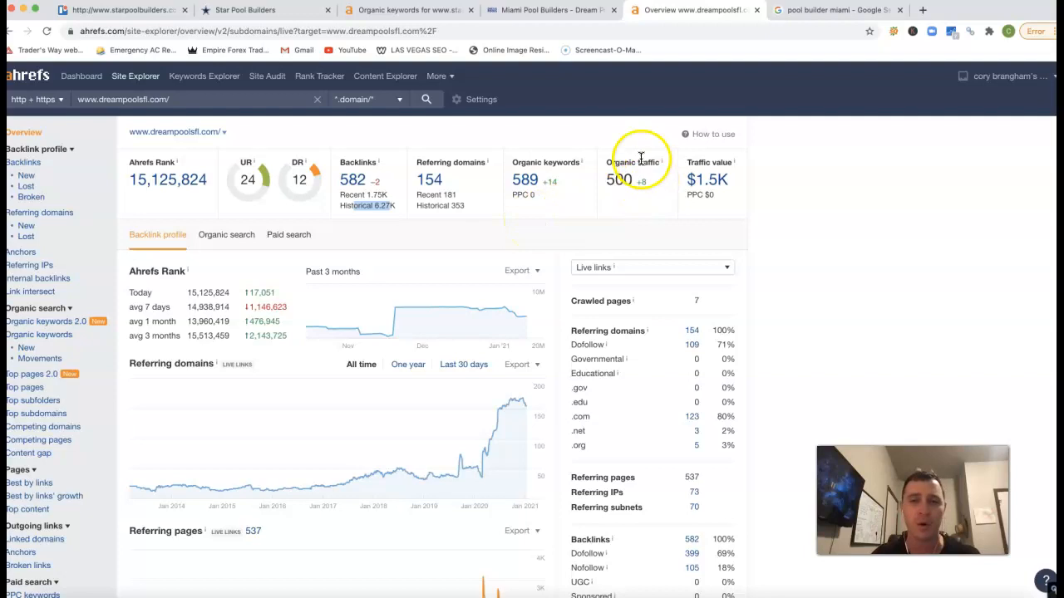
mouse_move(607, 233)
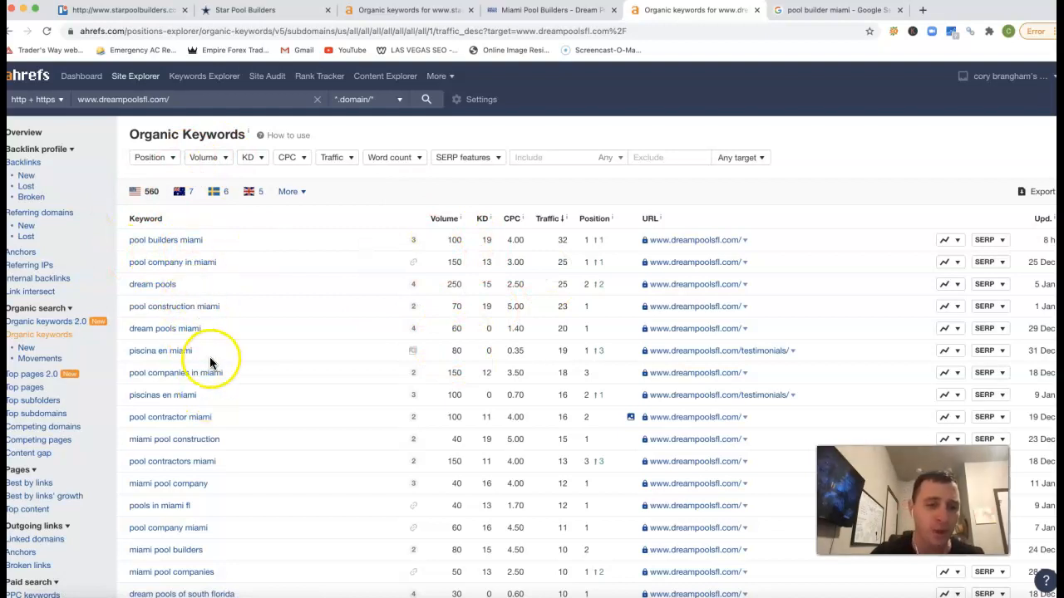
mouse_move(232, 251)
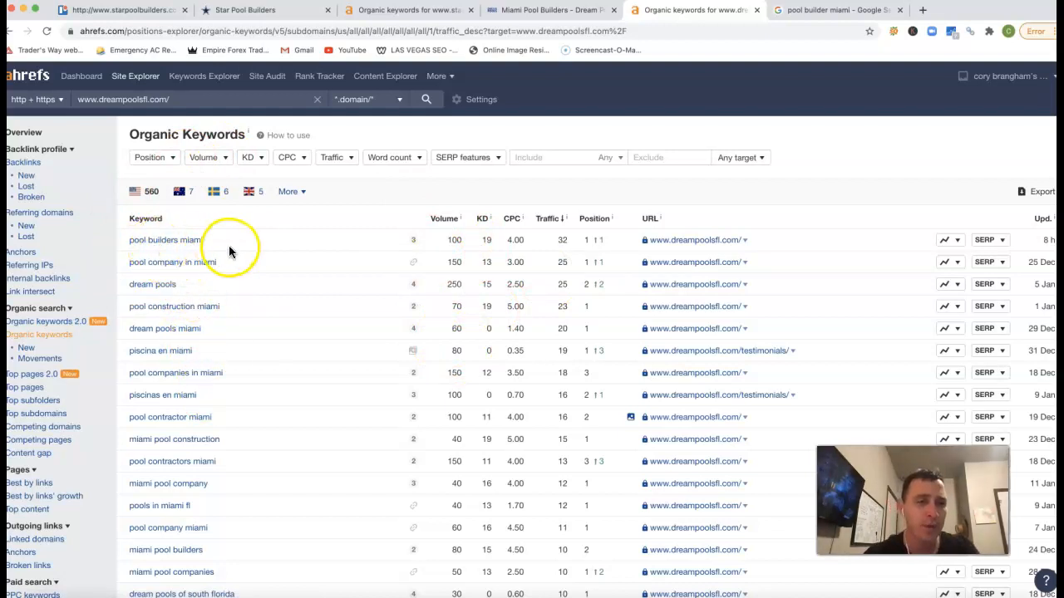
mouse_move(463, 245)
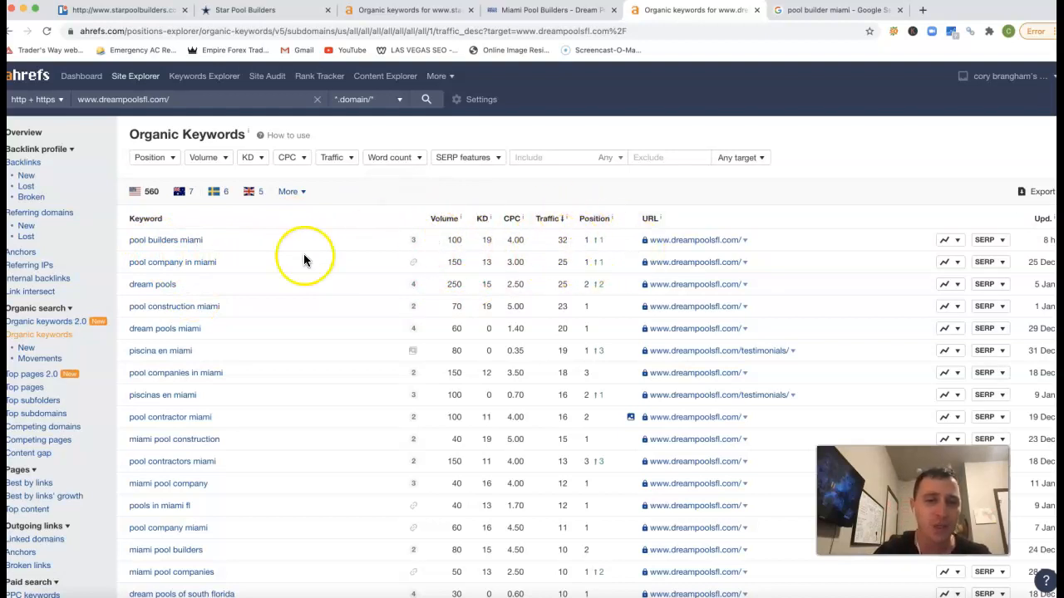
mouse_move(391, 266)
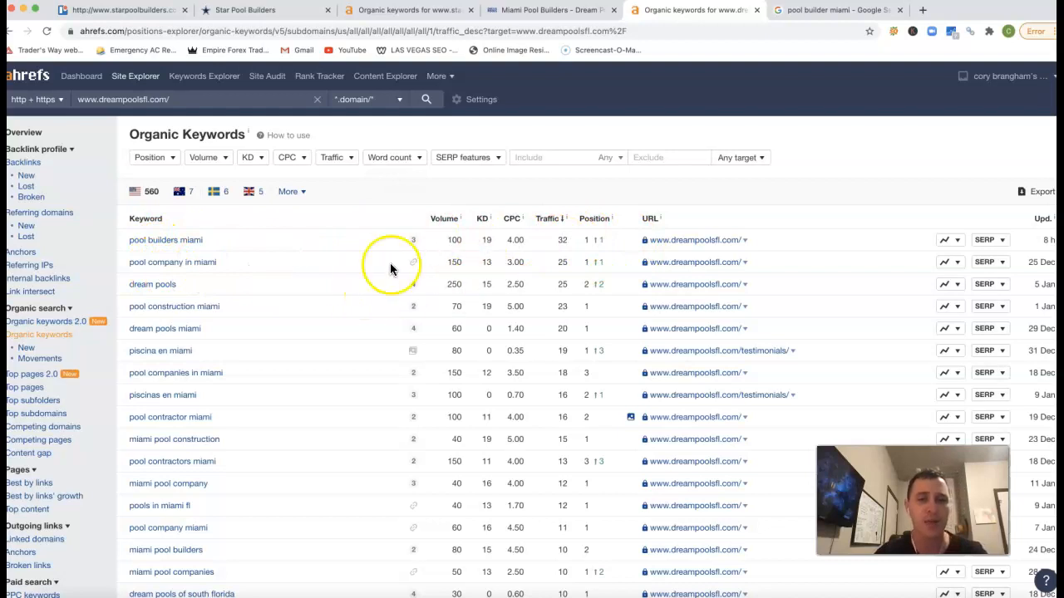
mouse_move(582, 264)
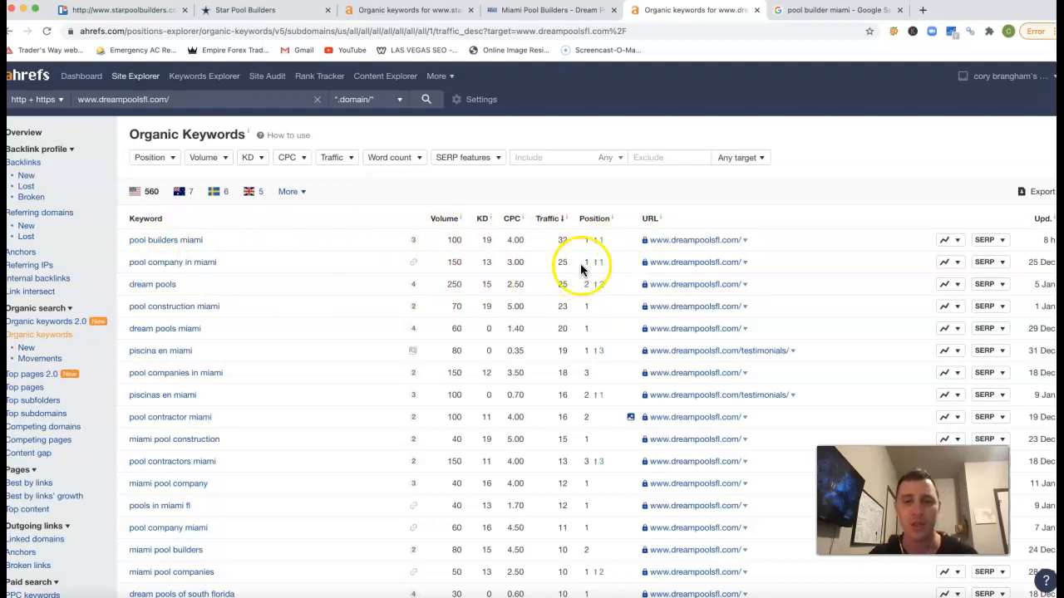
scroll(down, 3)
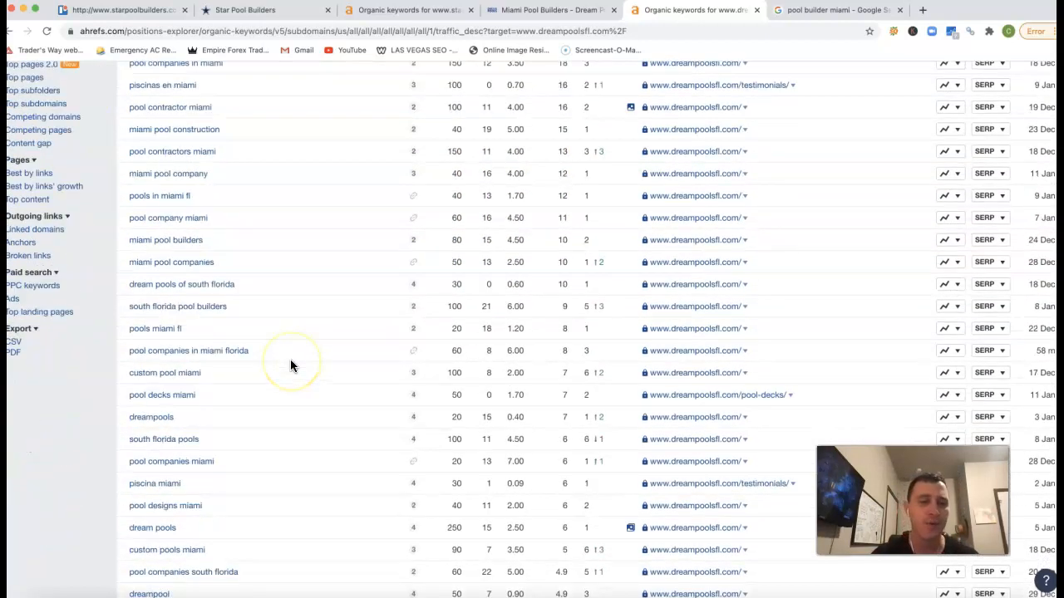
scroll(down, 3)
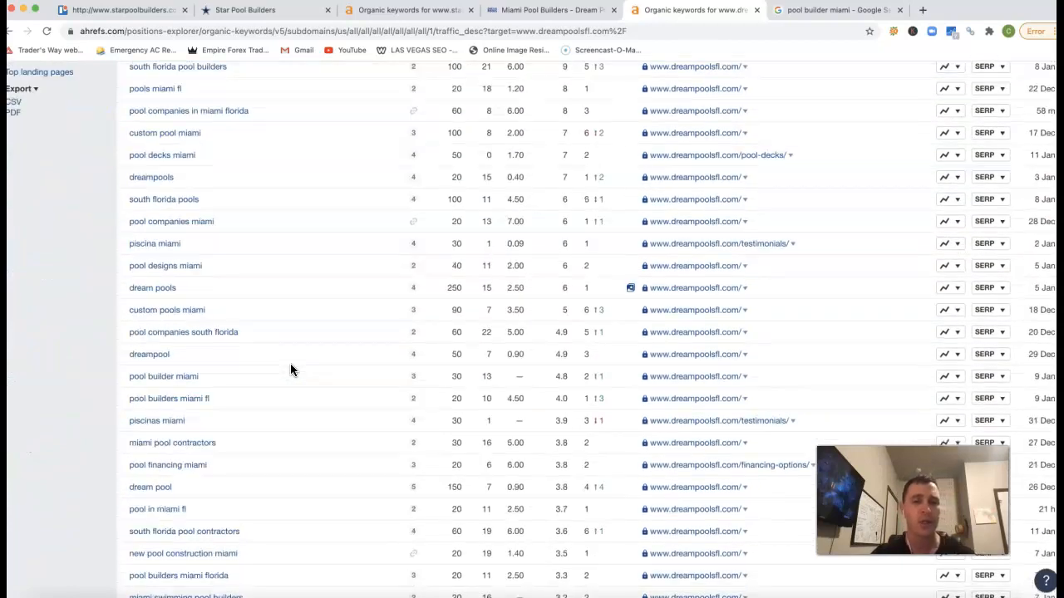